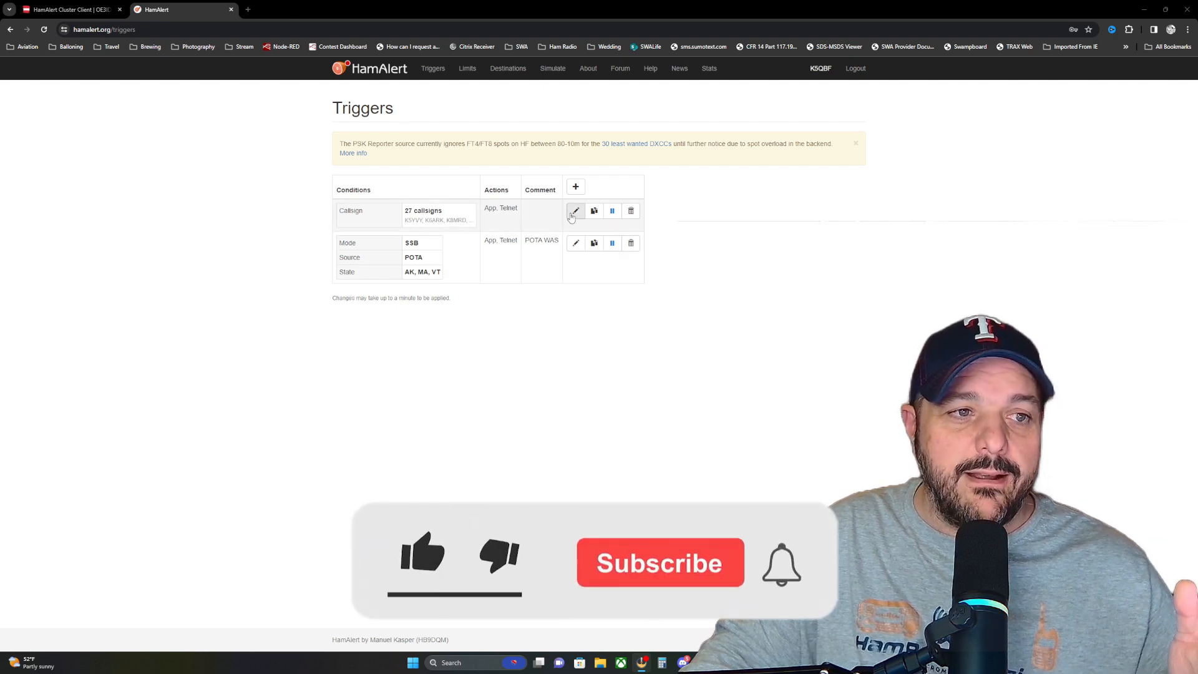
Check the callsign trigger's alert actions, then show the OE3IDE client page down to the version 2.0.11 download
left_click(575, 210)
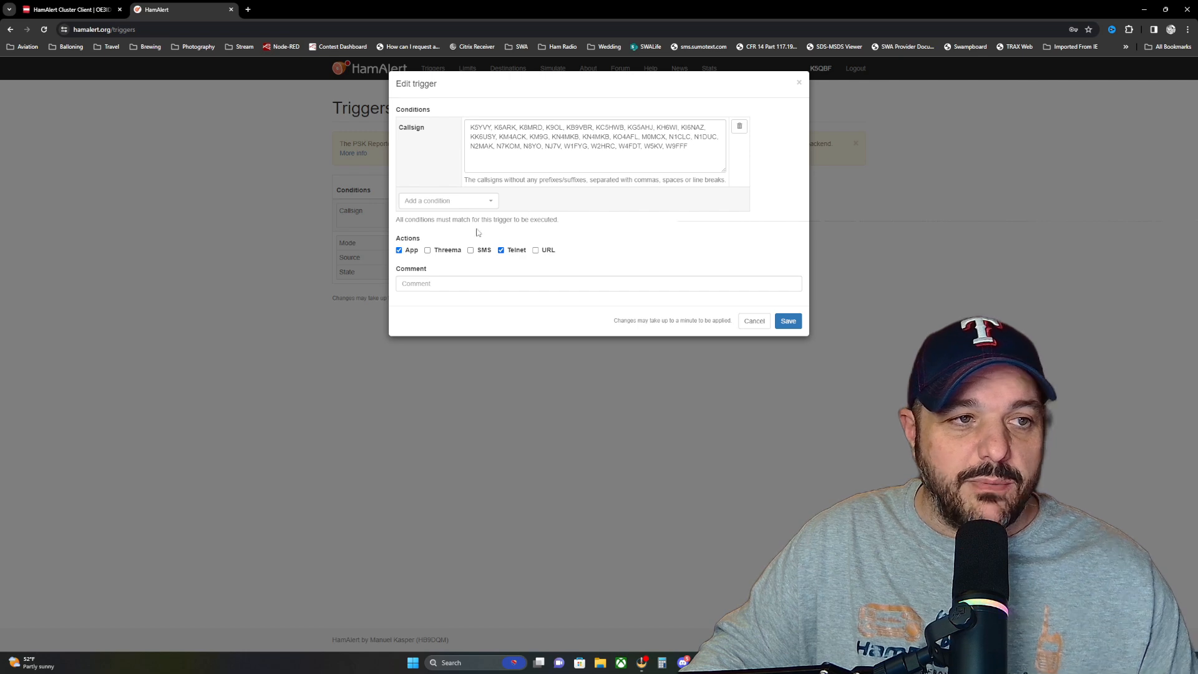
mouse_move(745, 300)
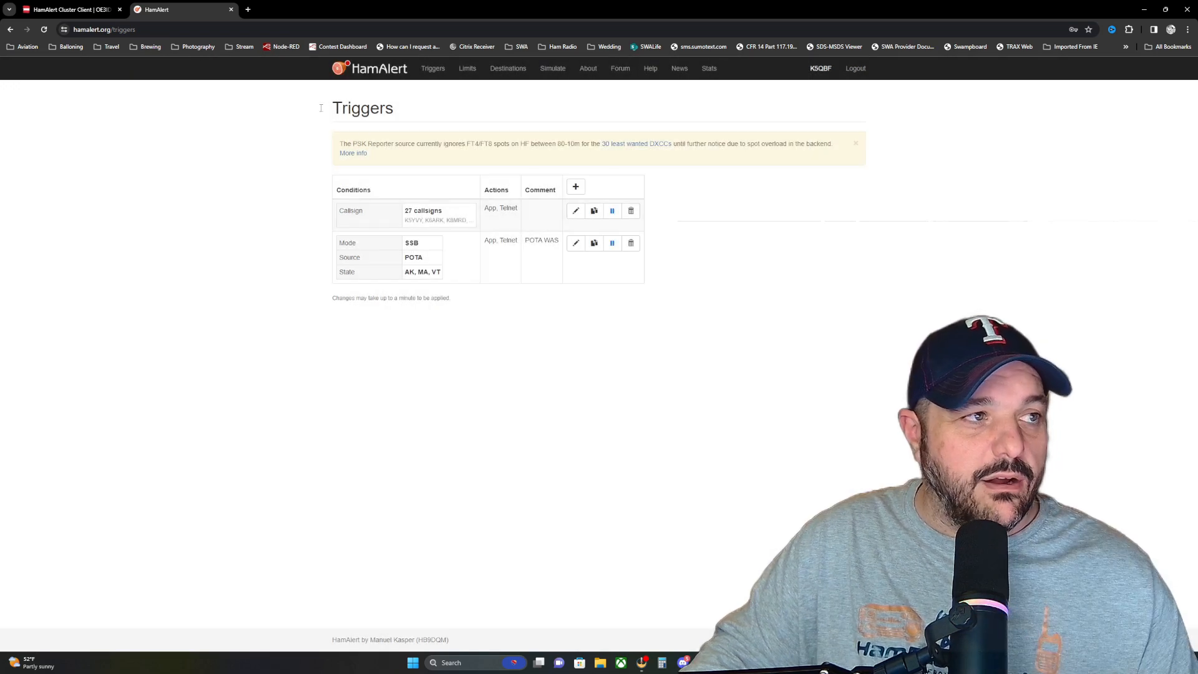
left_click(68, 9)
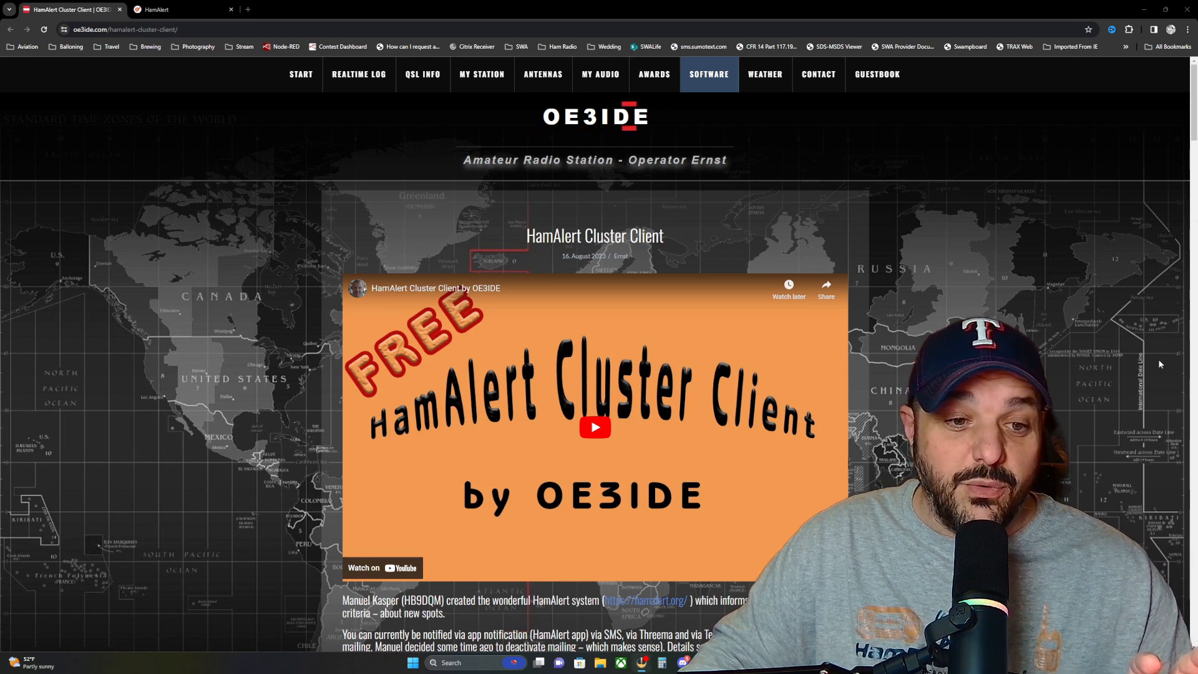
scroll("down", 3)
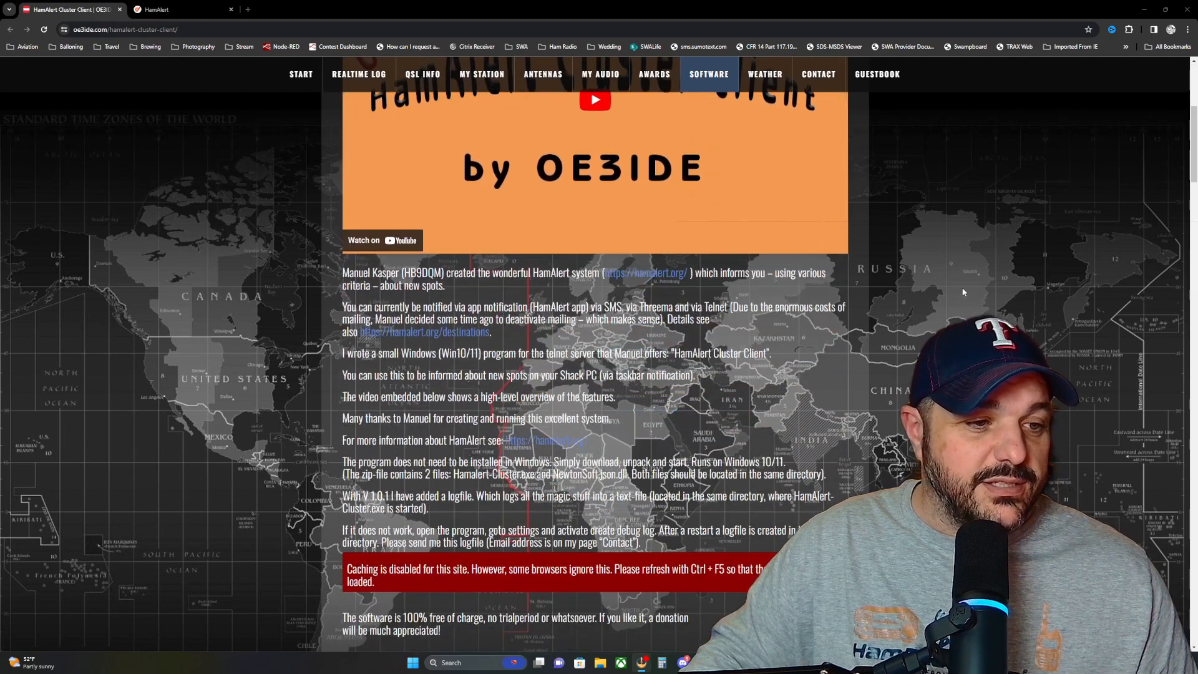
scroll("down", 3)
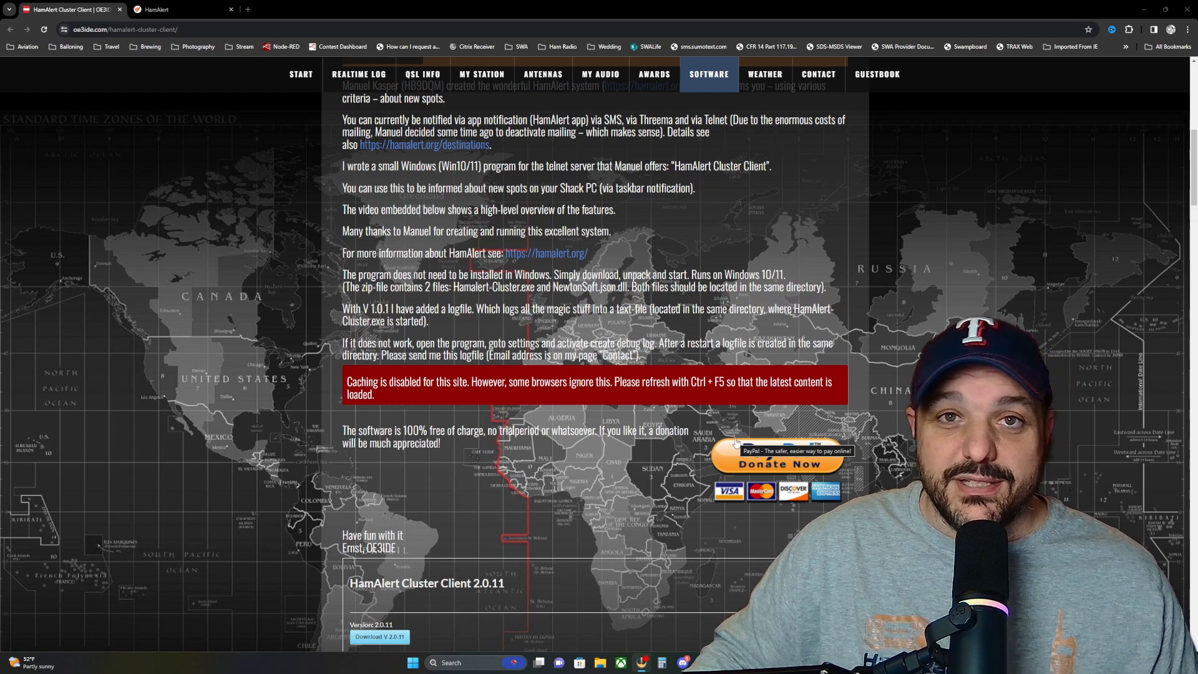
scroll("down", 3)
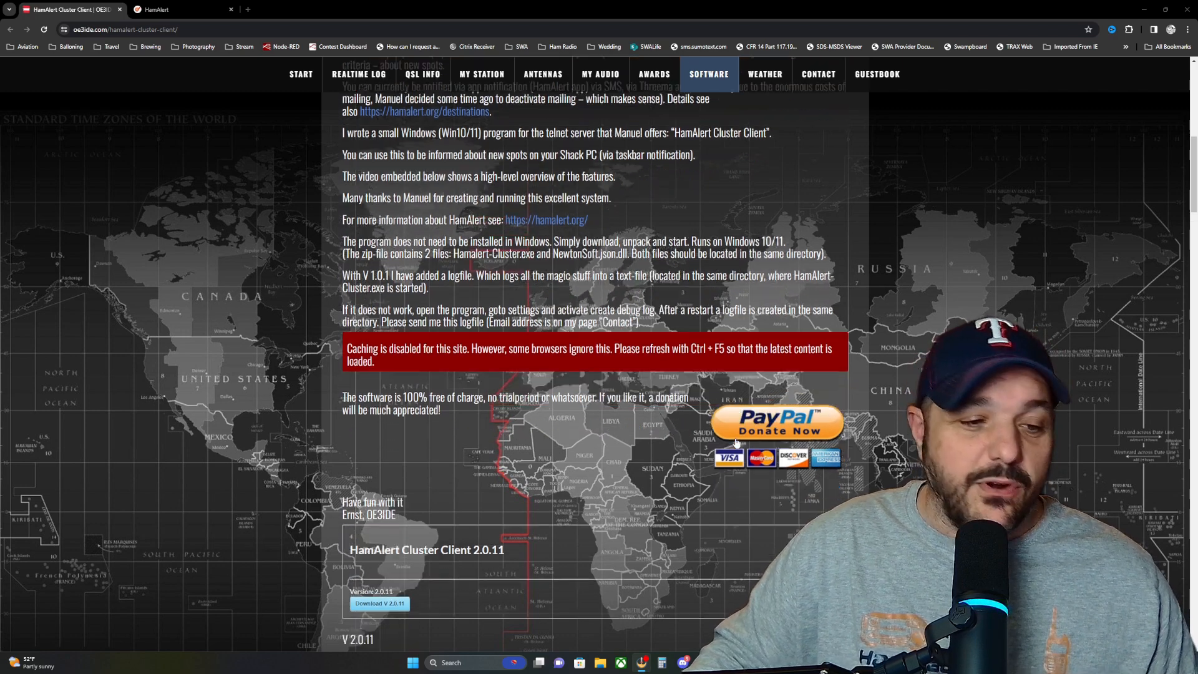
scroll("down", 3)
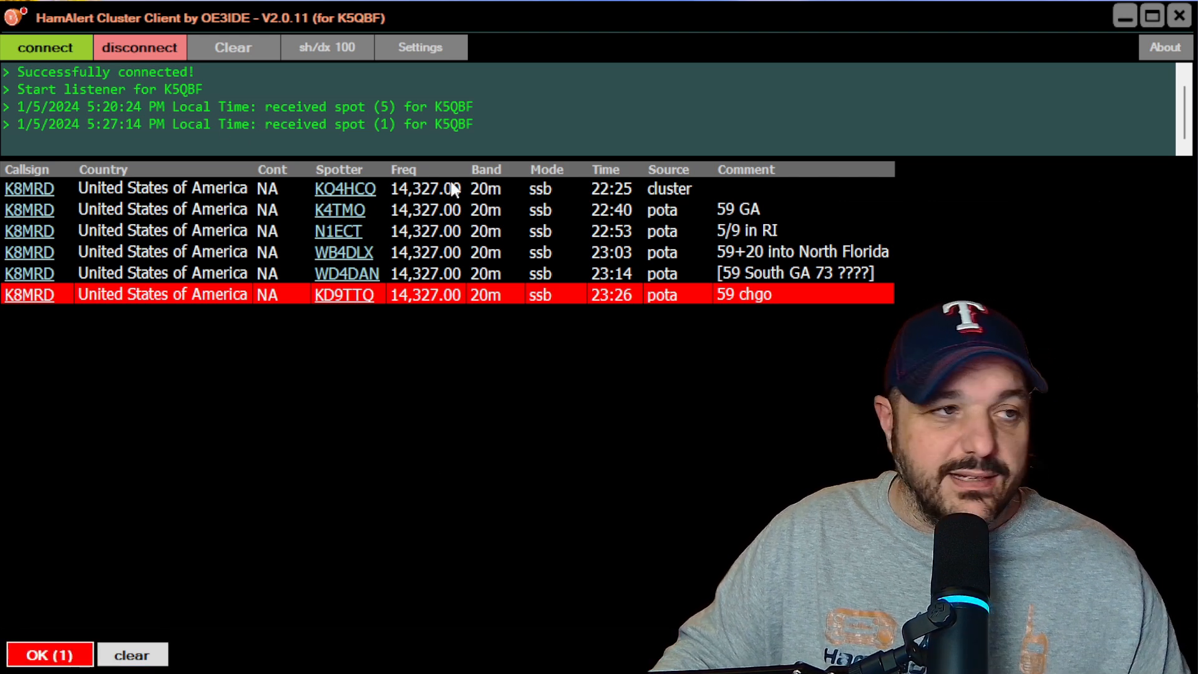
mouse_move(688, 192)
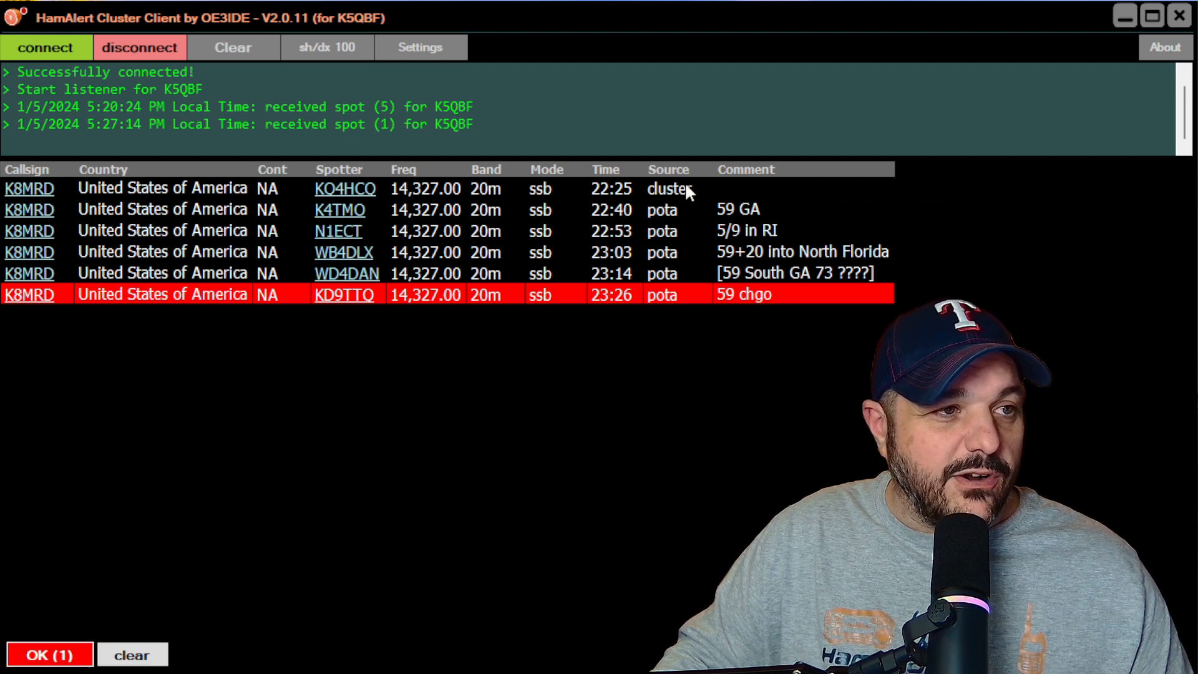
mouse_move(668, 275)
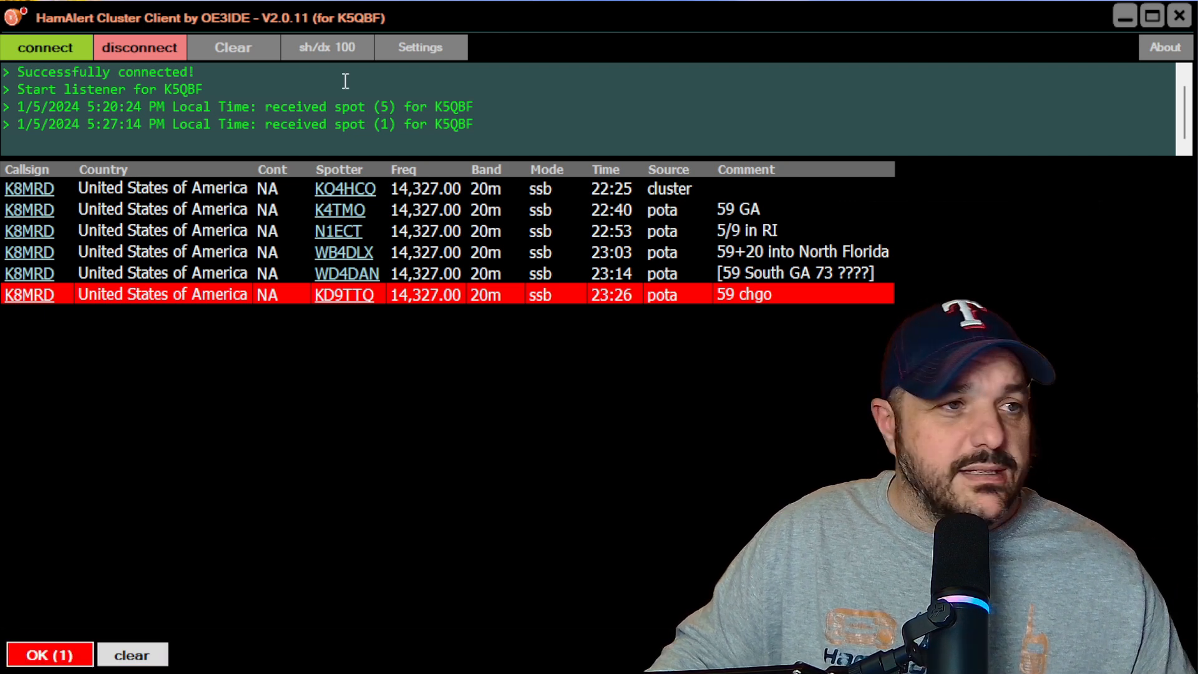
mouse_move(424, 68)
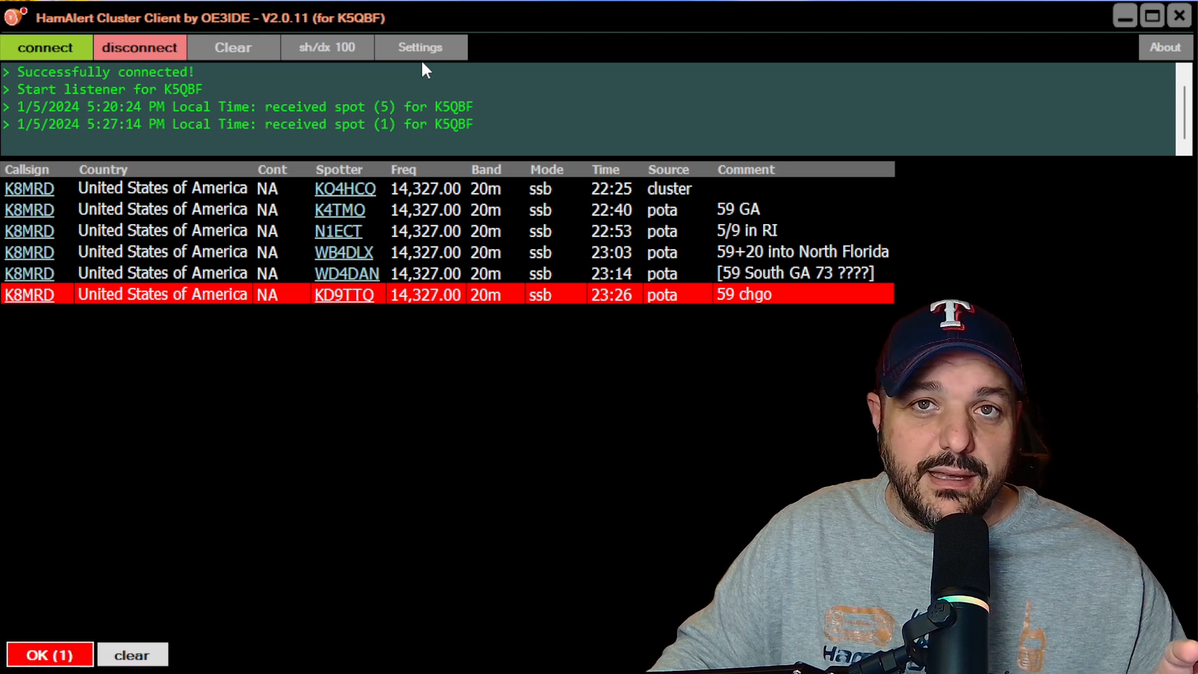
Bring up the client's login, server and alert Settings window from the connected spots view
left_click(419, 47)
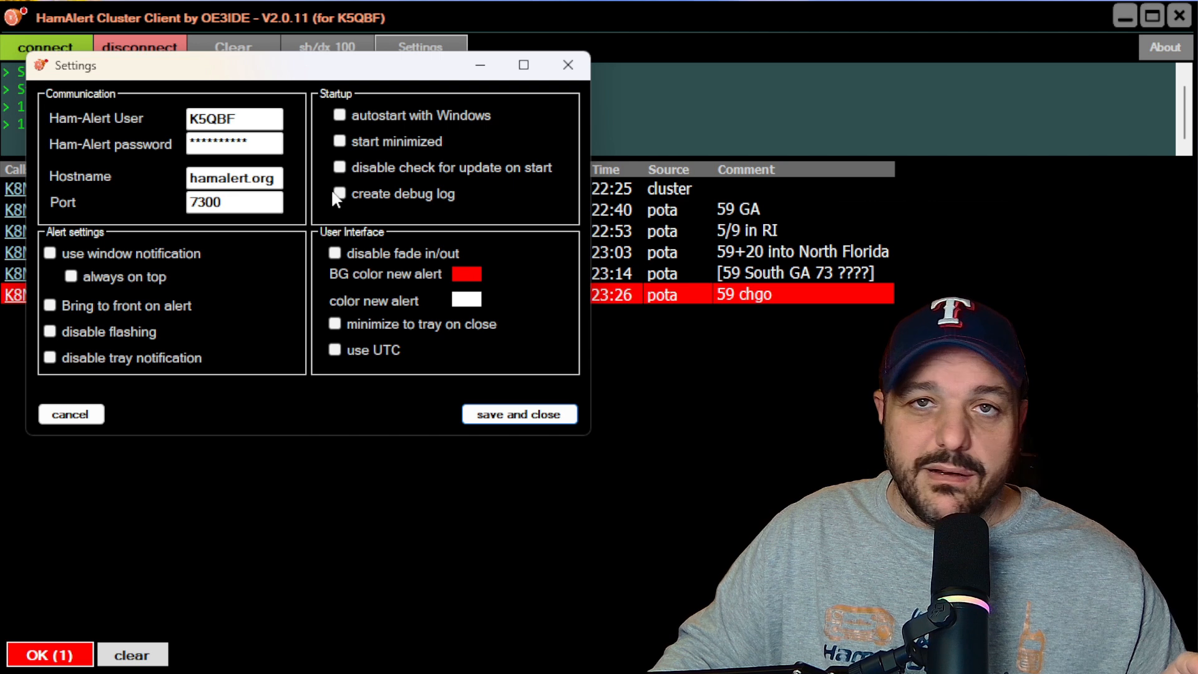
mouse_move(320, 170)
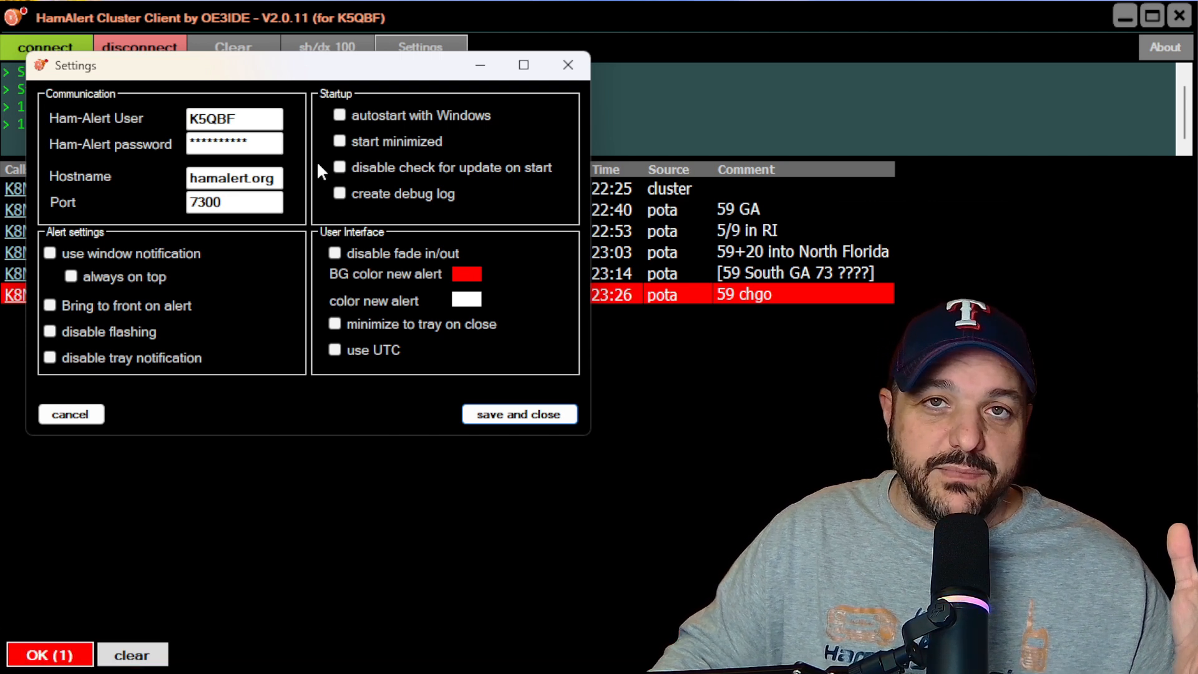
mouse_move(200, 90)
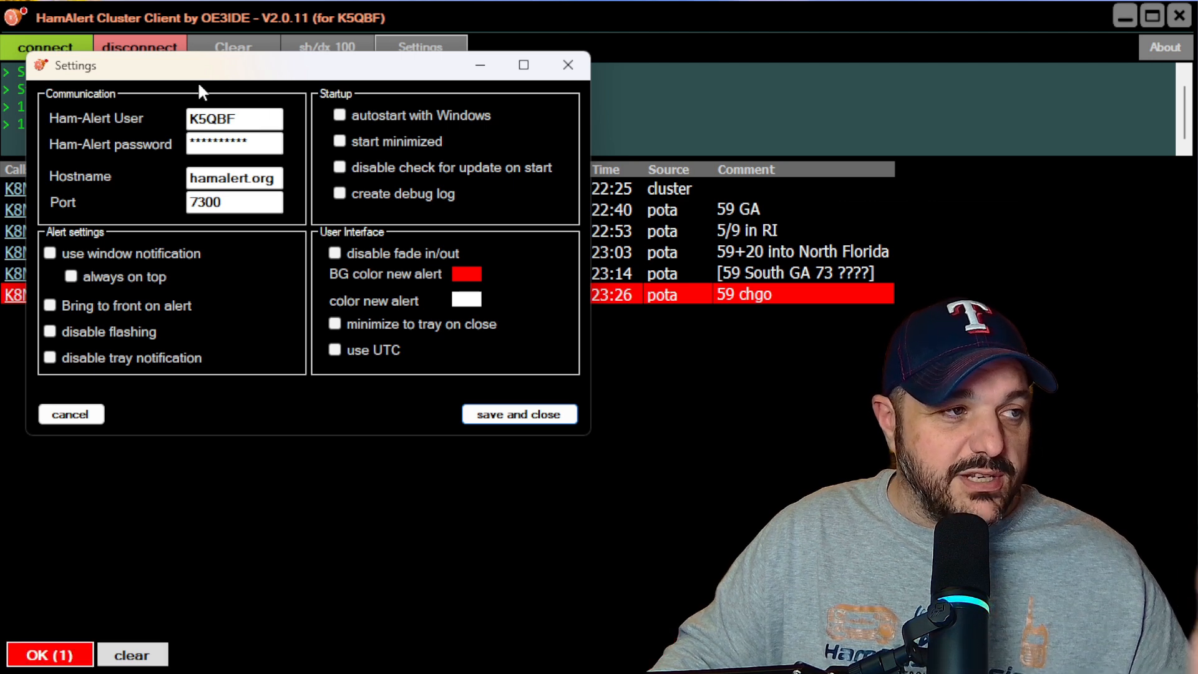
mouse_move(214, 279)
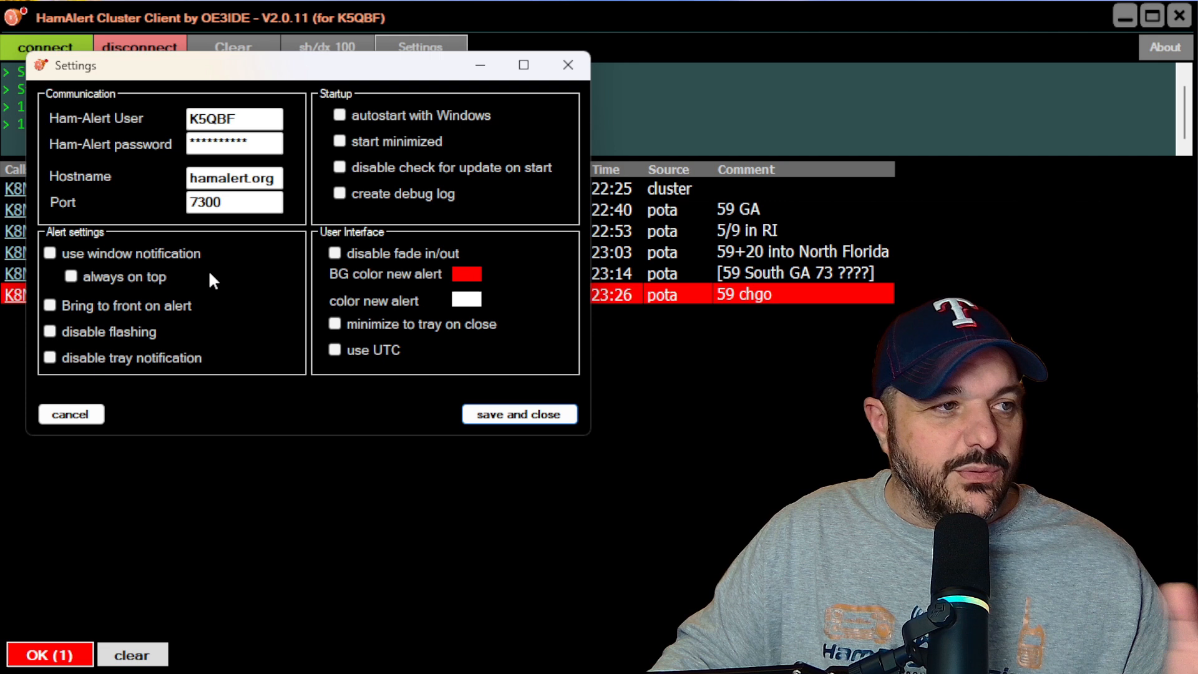
mouse_move(229, 285)
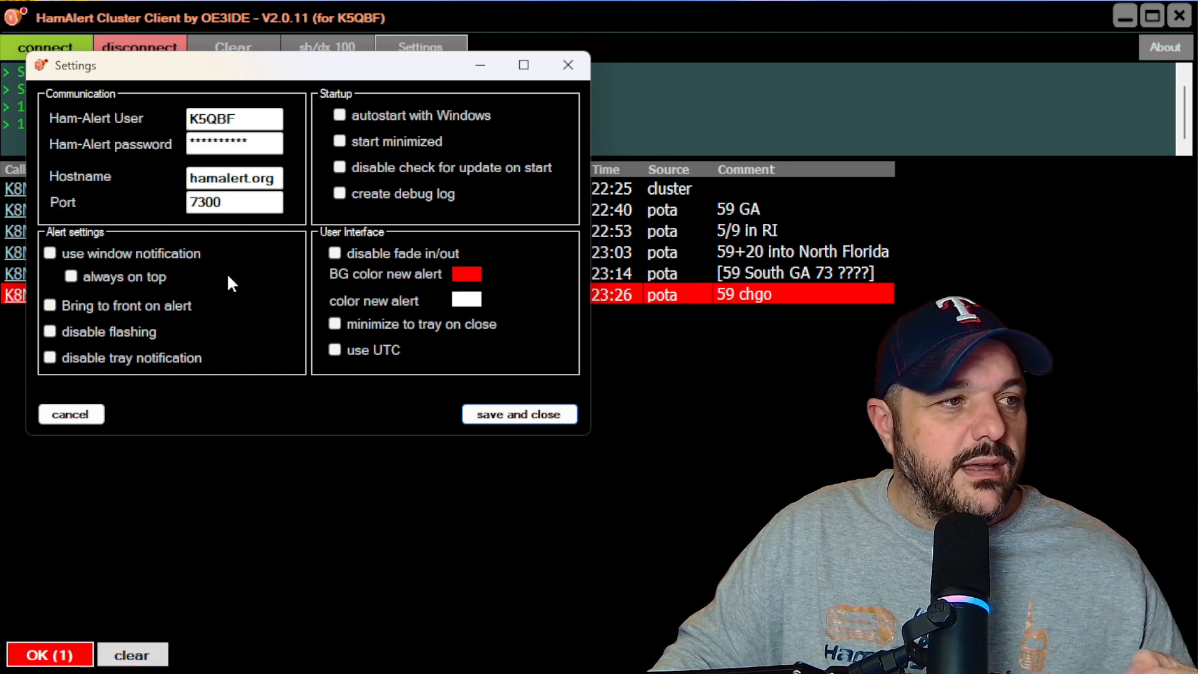
mouse_move(357, 160)
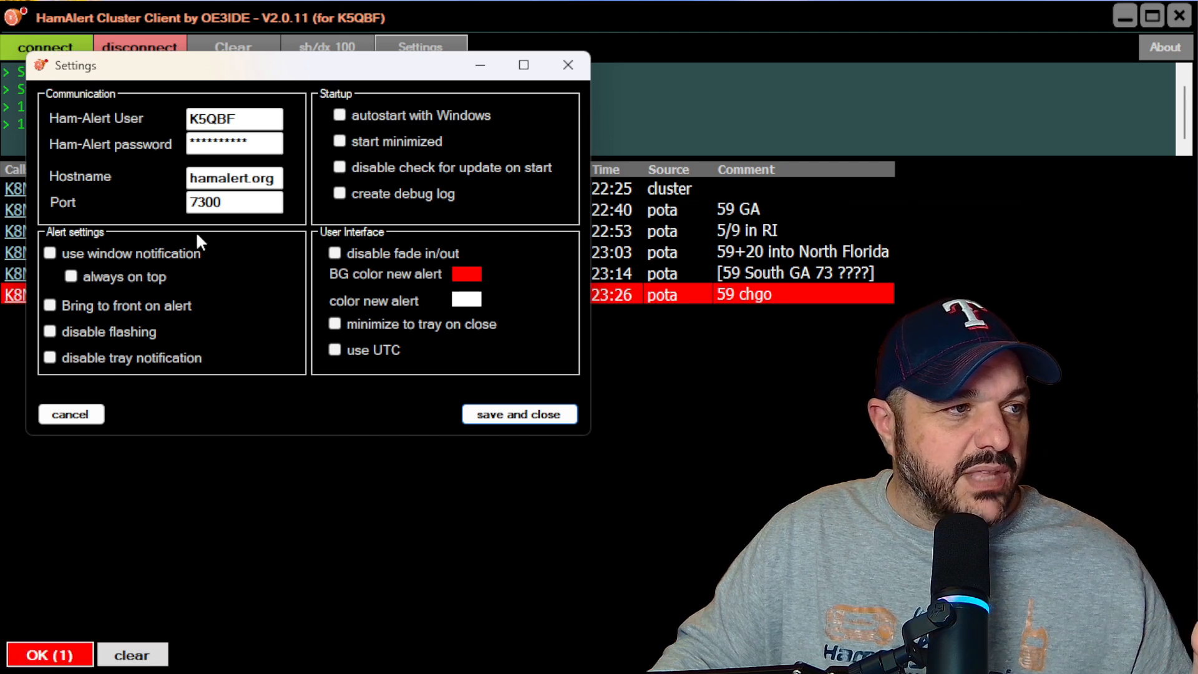
mouse_move(256, 247)
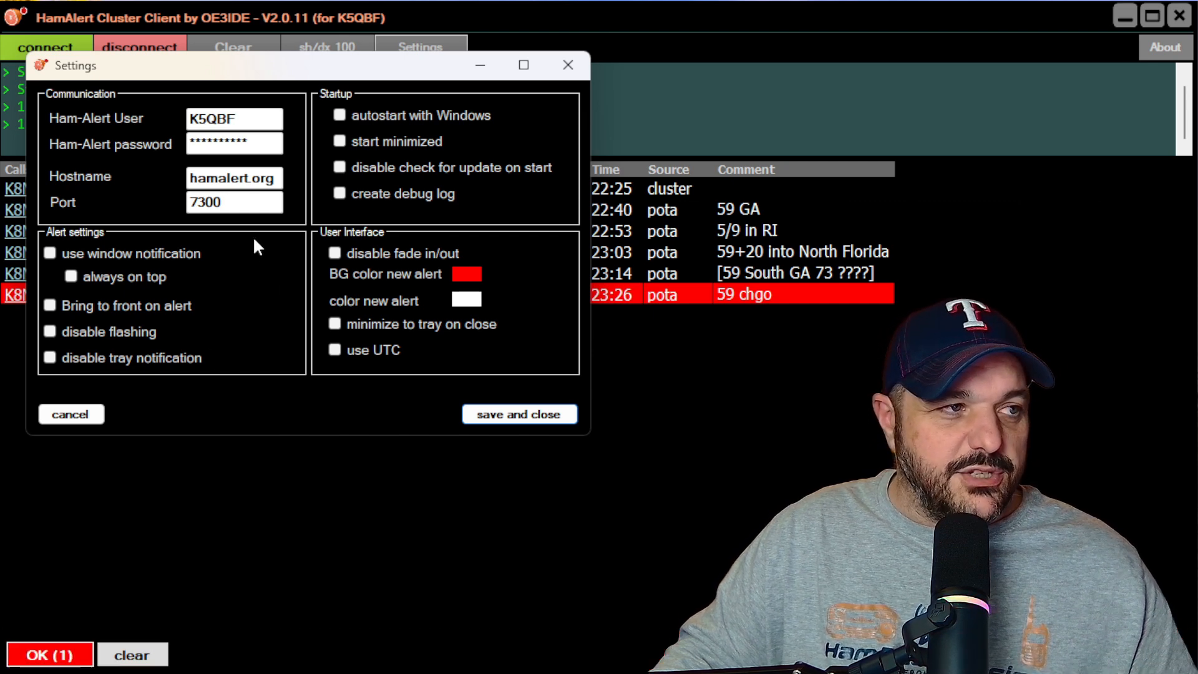
mouse_move(126, 368)
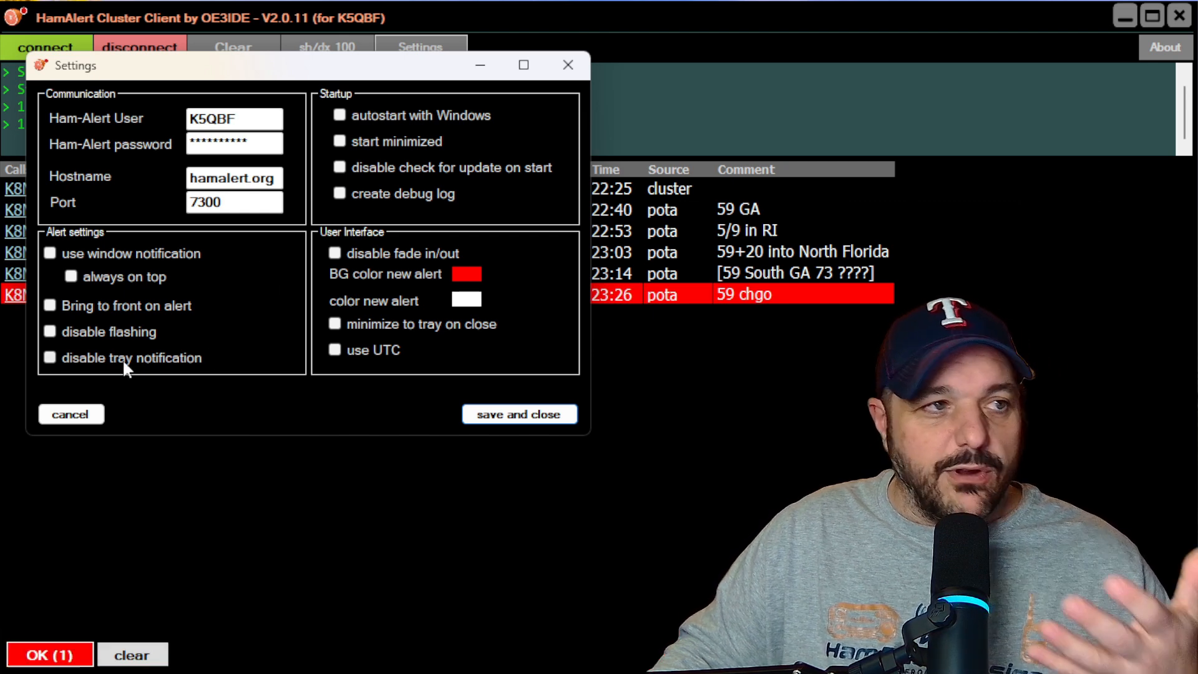